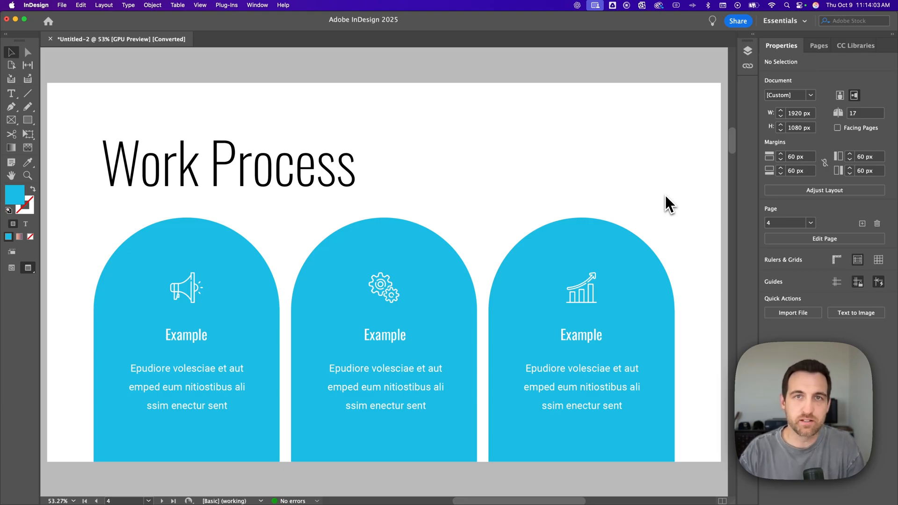
pyautogui.moveTo(629, 194)
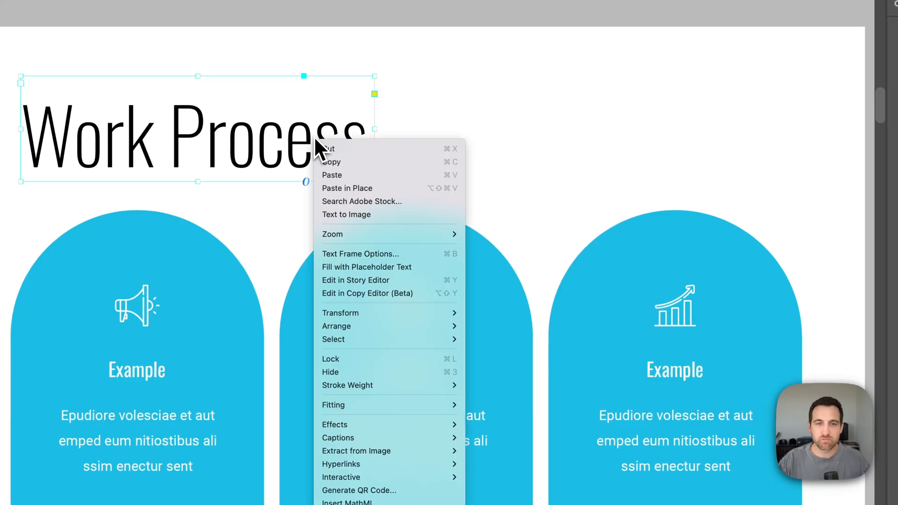
pyautogui.moveTo(366, 358)
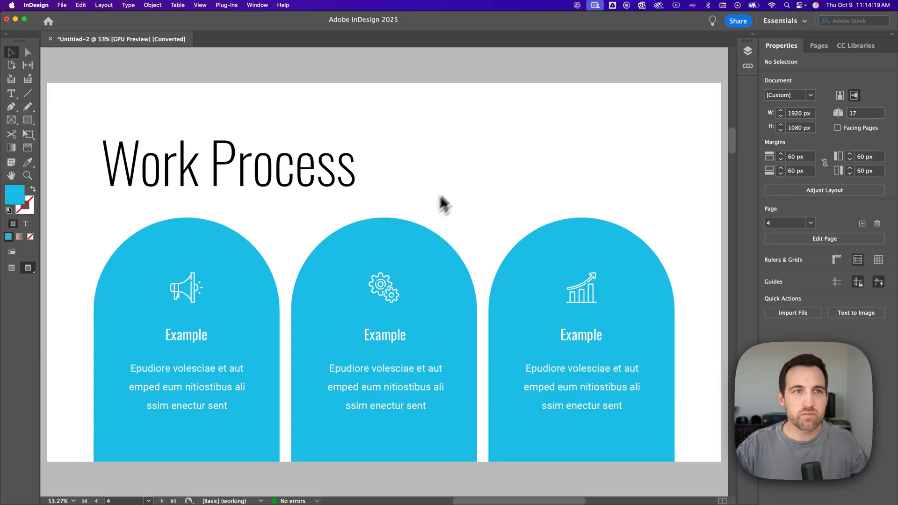
pyautogui.moveTo(411, 279)
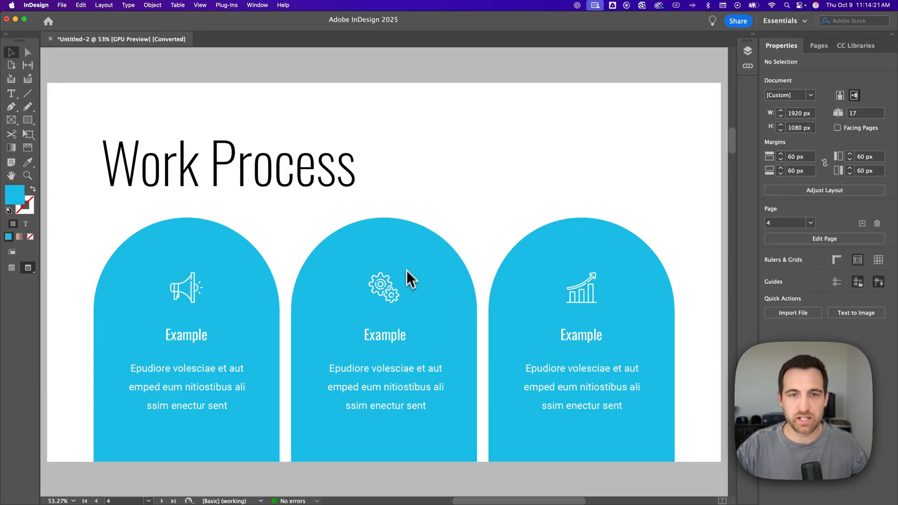
# Show the Layers panel listing All Text, Design Elements, Placeholders and Background
pyautogui.click(384, 286)
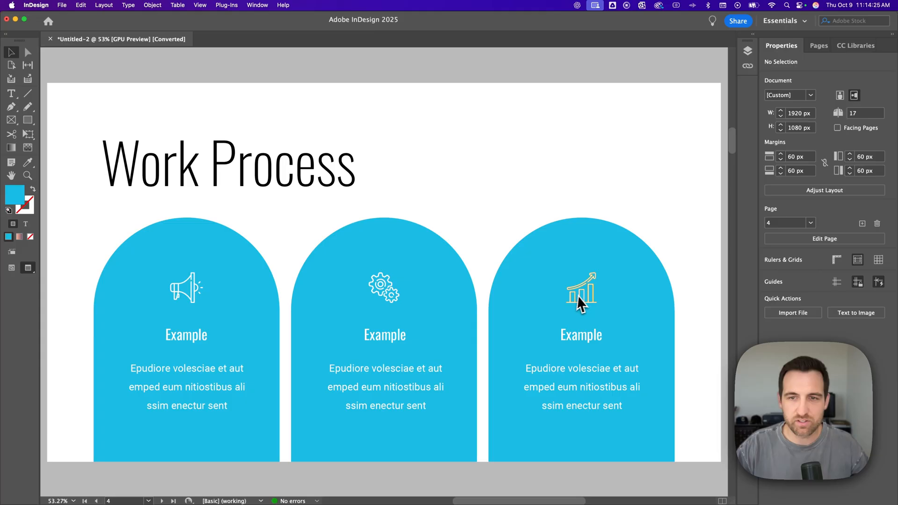
pyautogui.click(580, 297)
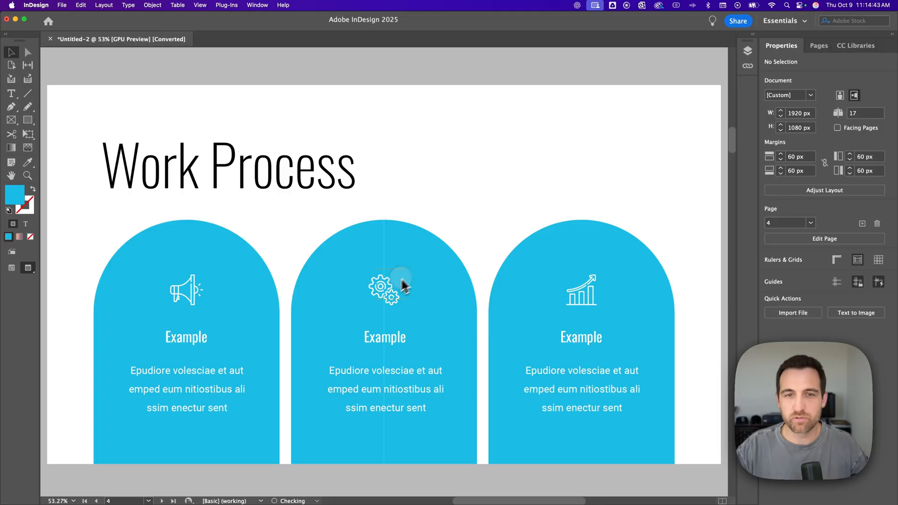
pyautogui.click(383, 289)
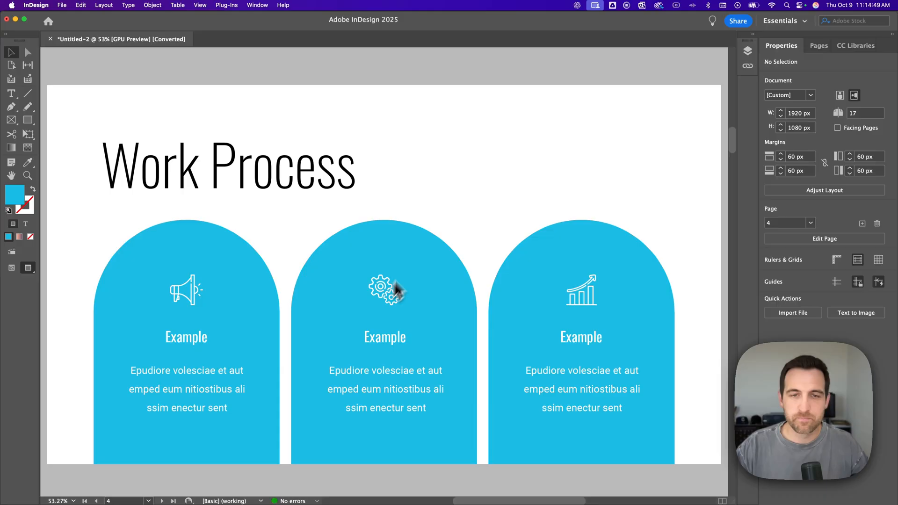
pyautogui.moveTo(424, 250)
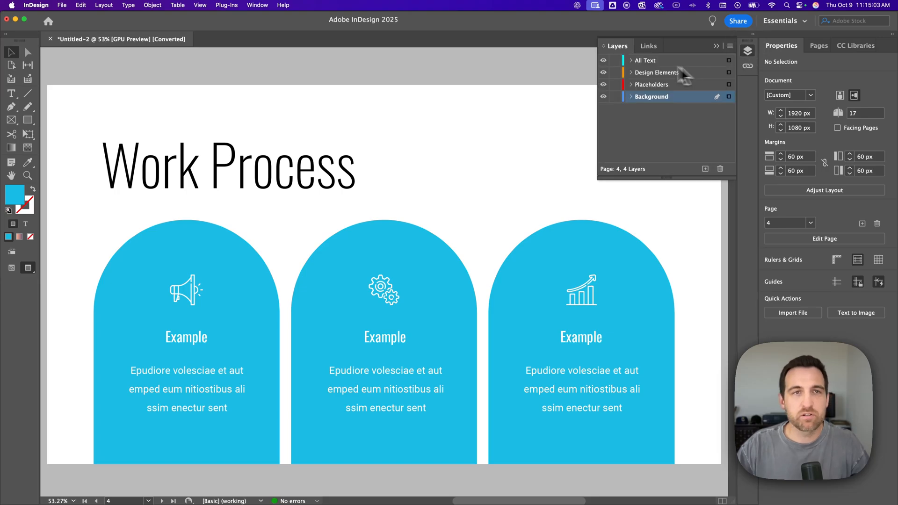
pyautogui.click(257, 6)
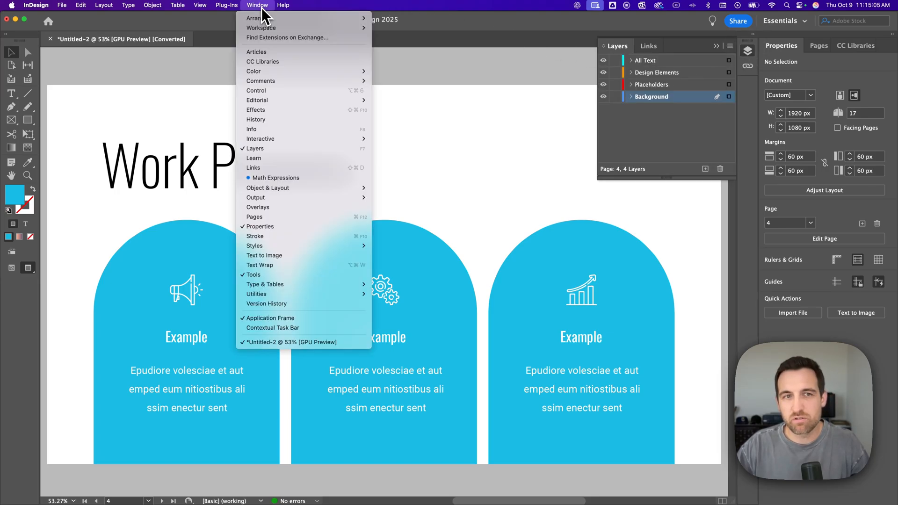
pyautogui.moveTo(278, 149)
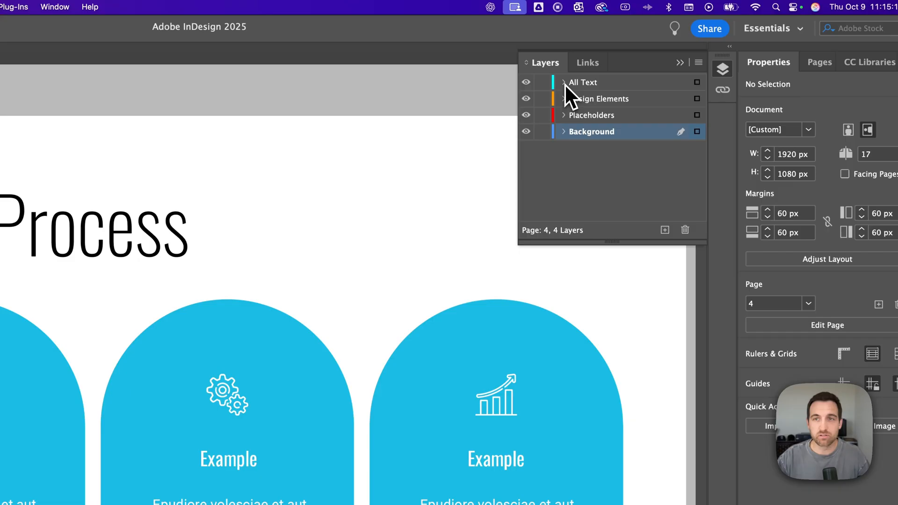
# Expand the Background and All Text layers and toggle the lock on the second Example heading
pyautogui.click(562, 132)
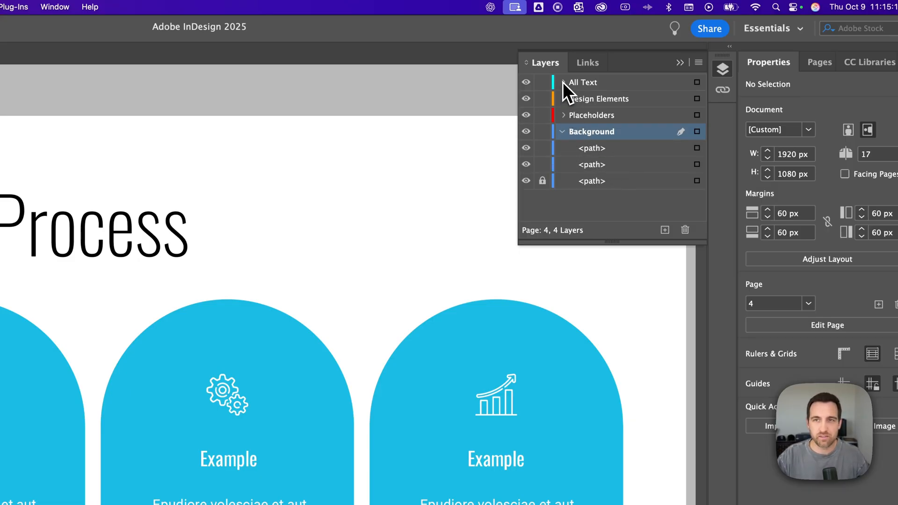
pyautogui.click(563, 82)
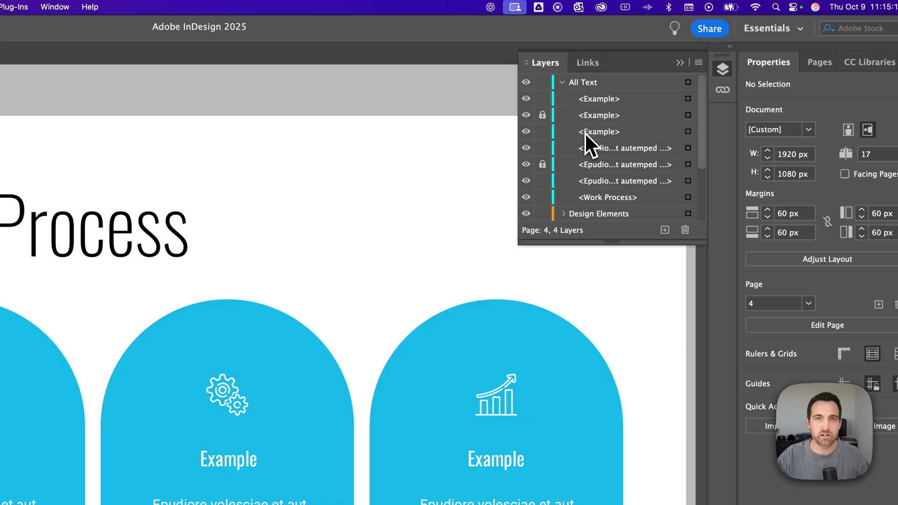
pyautogui.moveTo(583, 141)
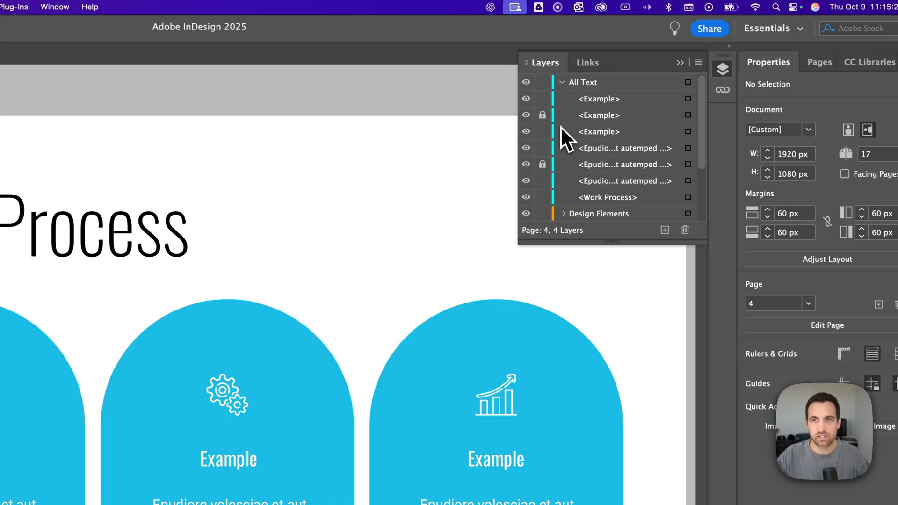
pyautogui.moveTo(563, 135)
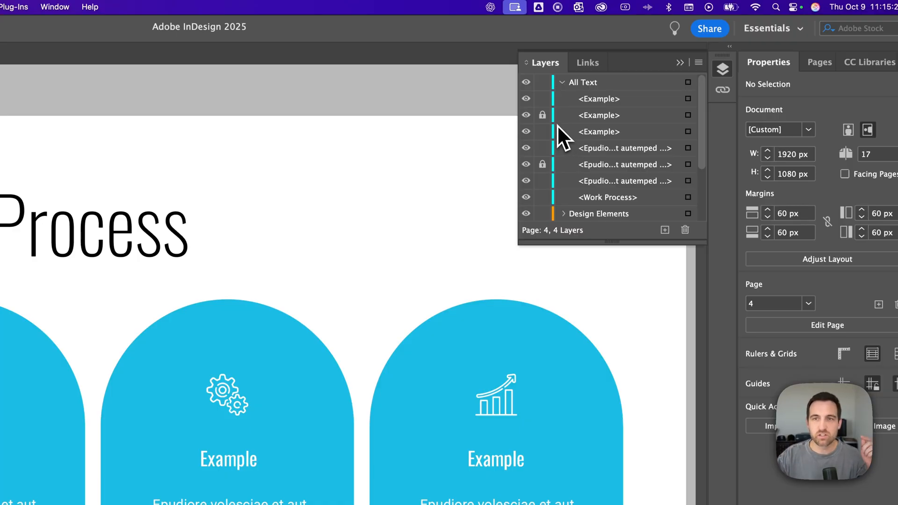
pyautogui.moveTo(542, 121)
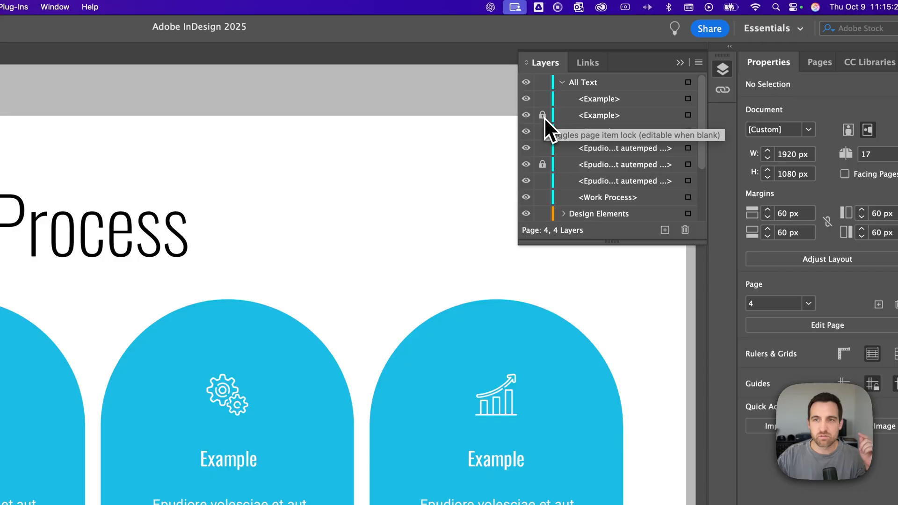
pyautogui.click(542, 115)
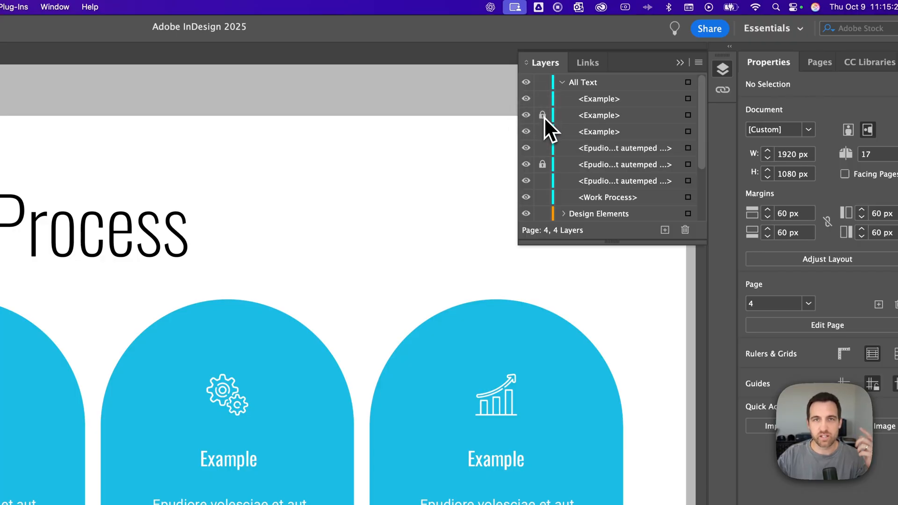
pyautogui.click(562, 82)
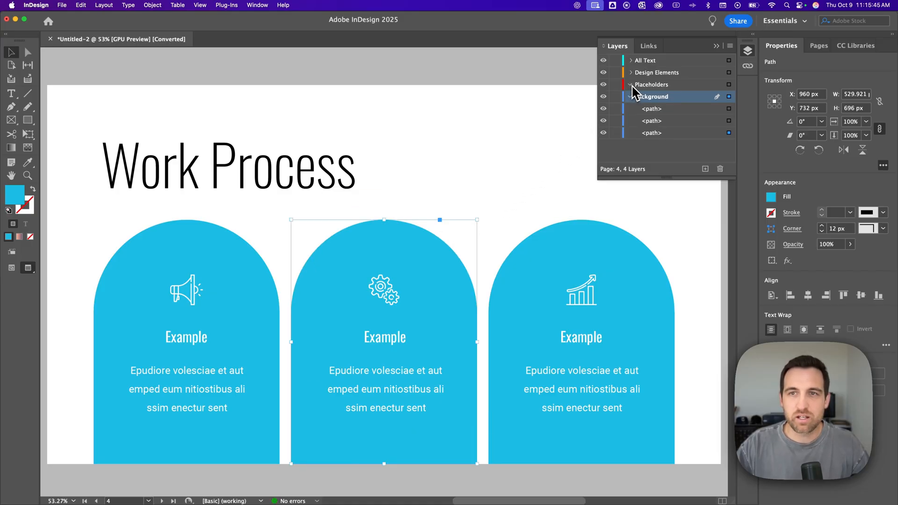
# Expand the All Text layer to reveal the locked Example heading and paragraph
pyautogui.click(629, 60)
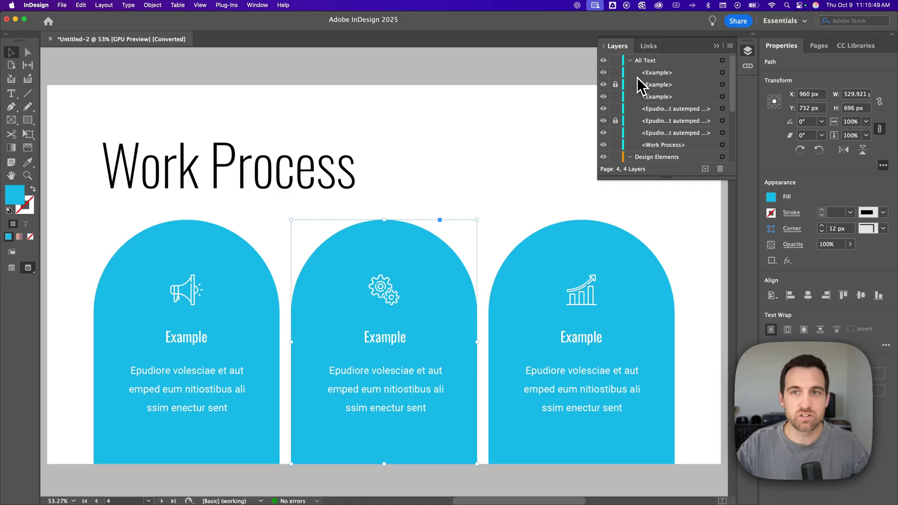
pyautogui.moveTo(616, 84)
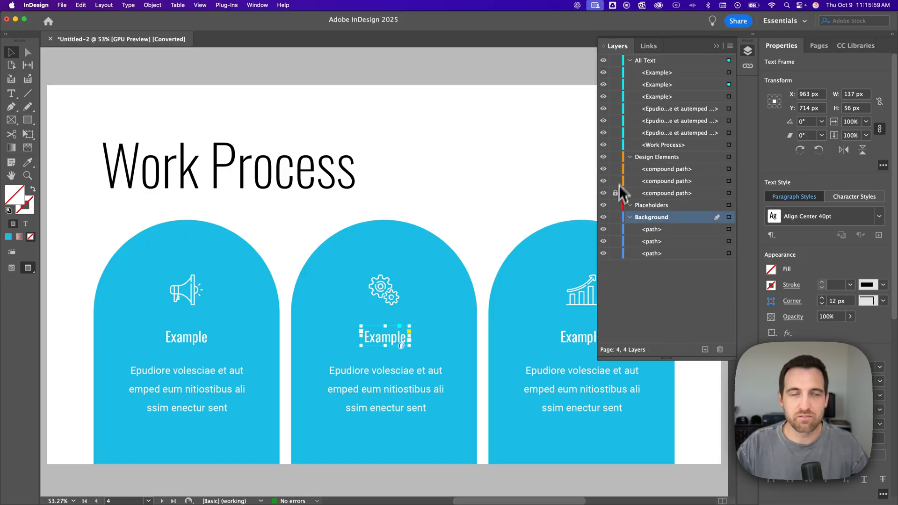
pyautogui.moveTo(152, 6)
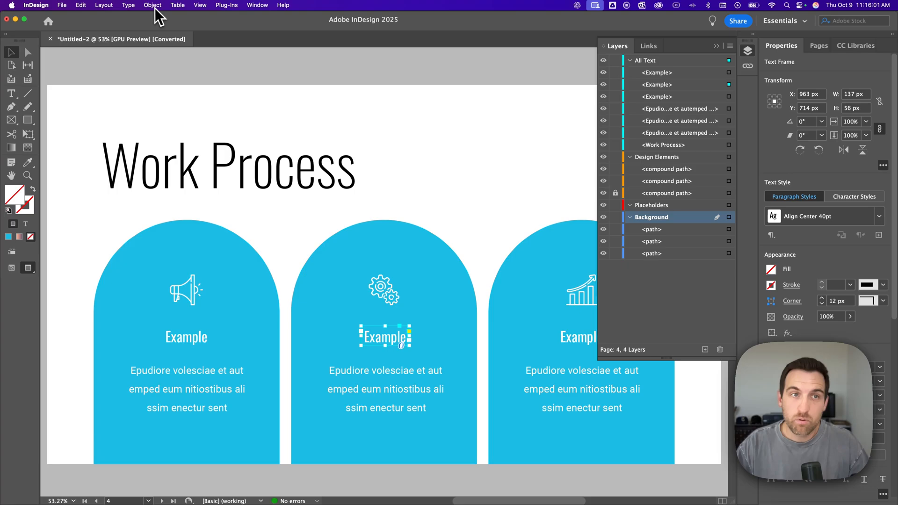
# Unlock every remaining item, including the gear icon, via Object > Unlock All on Spread
pyautogui.click(152, 5)
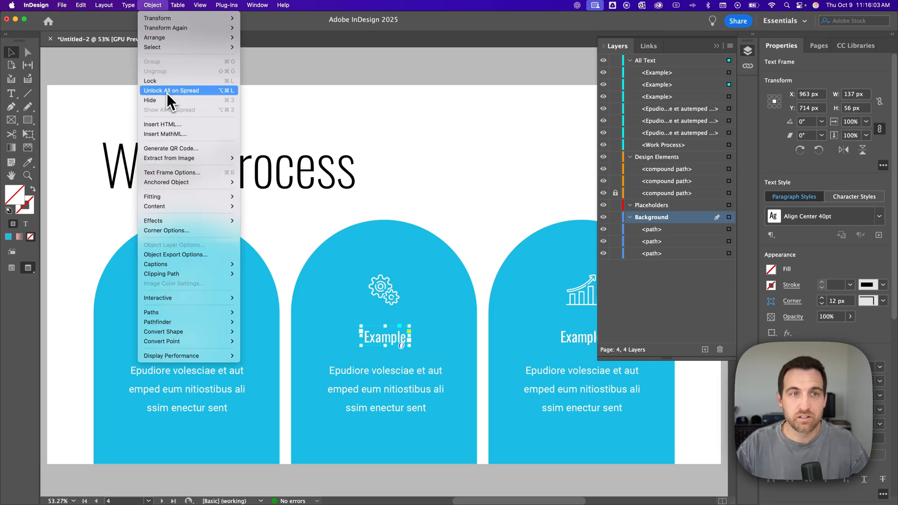
pyautogui.click(170, 91)
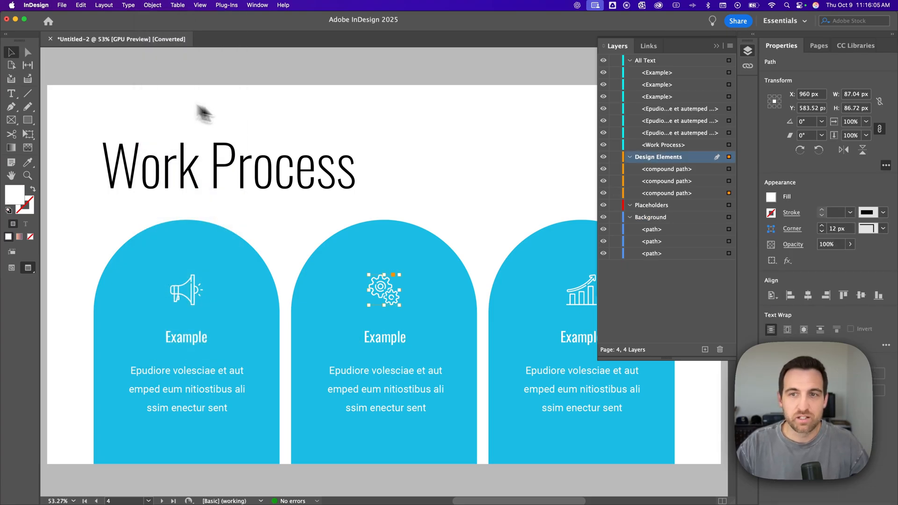